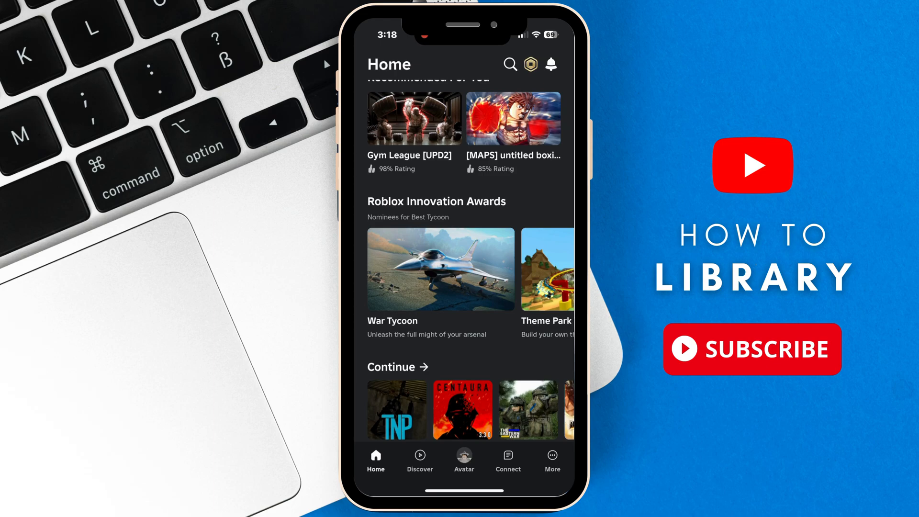
pyautogui.scroll(-3)
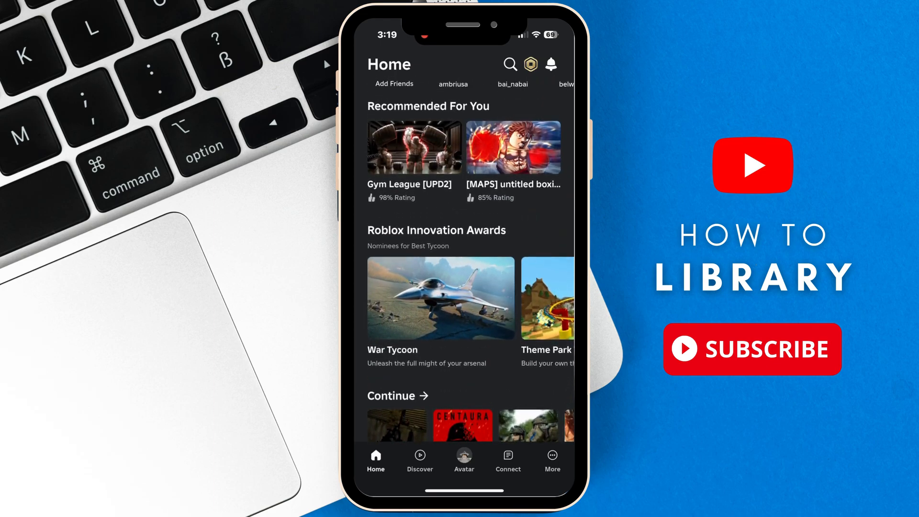
pyautogui.click(508, 460)
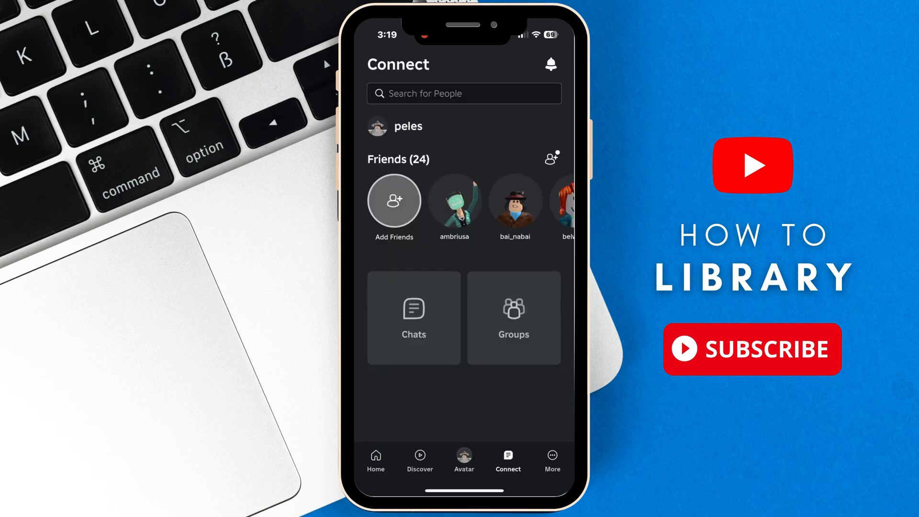
pyautogui.click(413, 318)
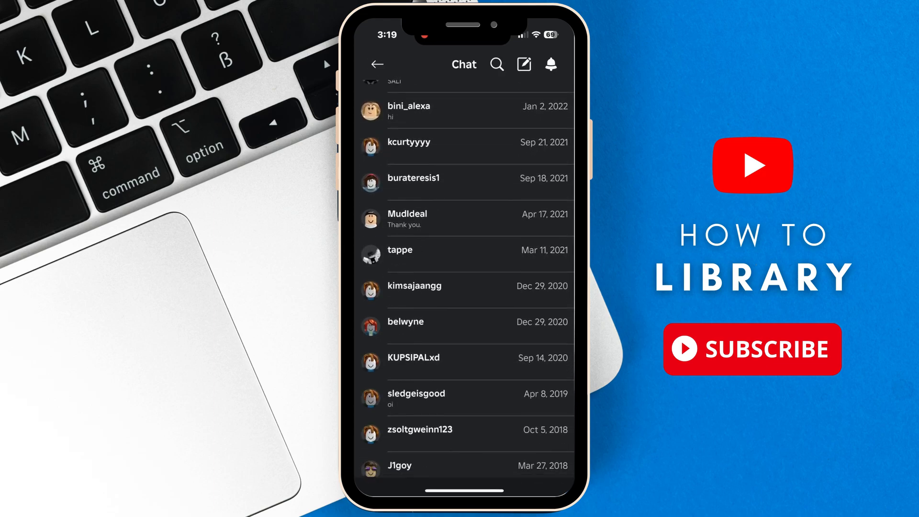
pyautogui.scroll(3)
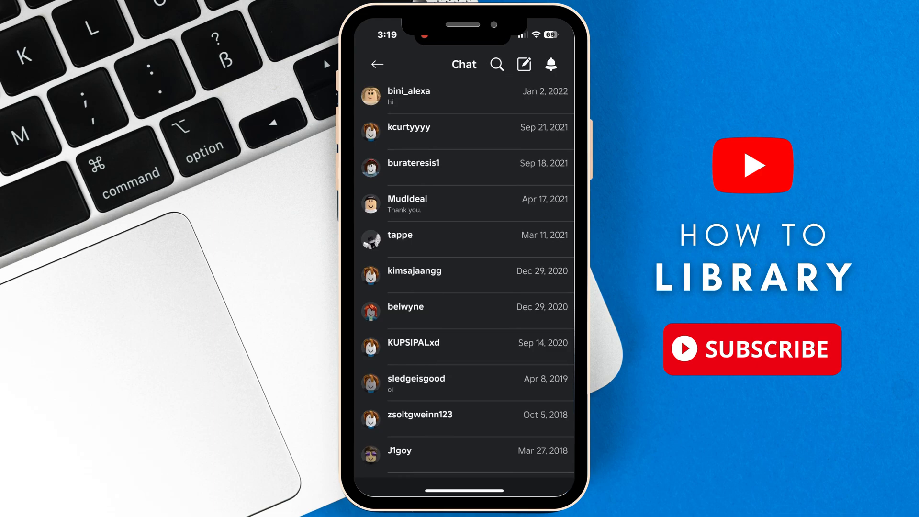
pyautogui.click(463, 384)
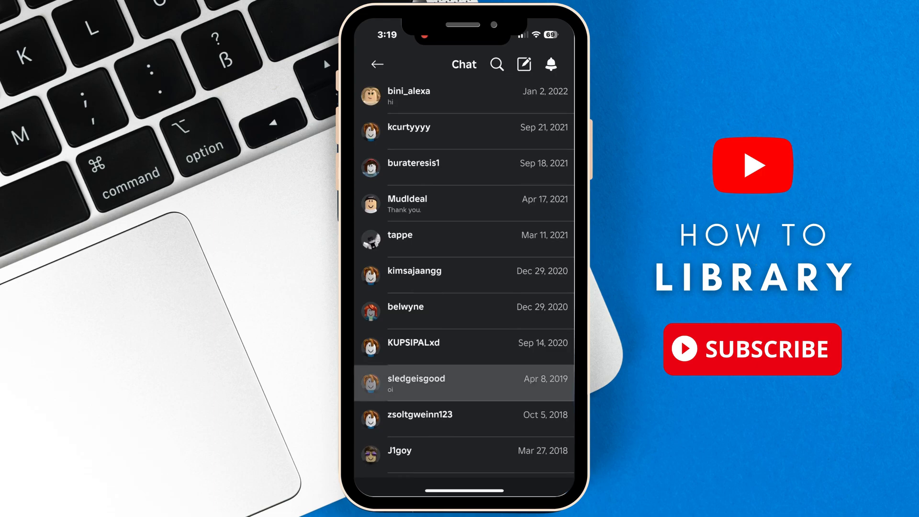
# Step: Open the April 2019 conversation and show its Chat Details members
pyautogui.click(462, 384)
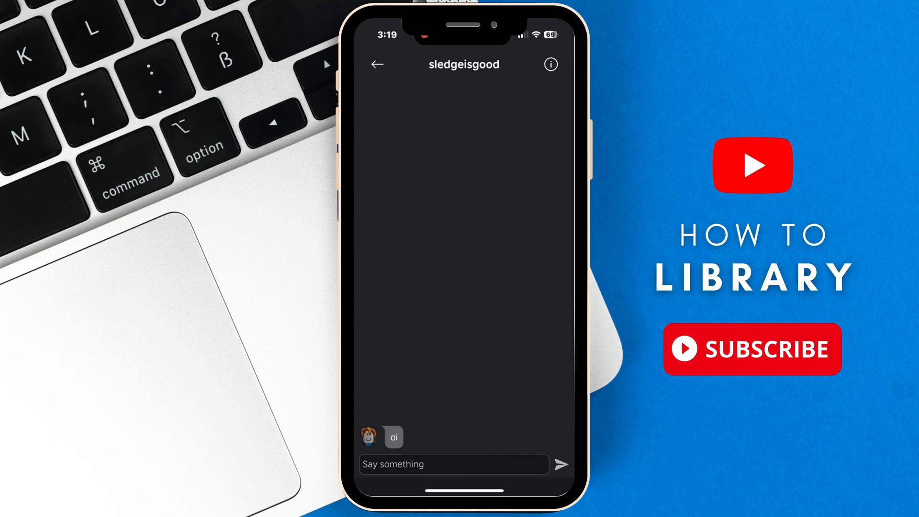
pyautogui.click(550, 63)
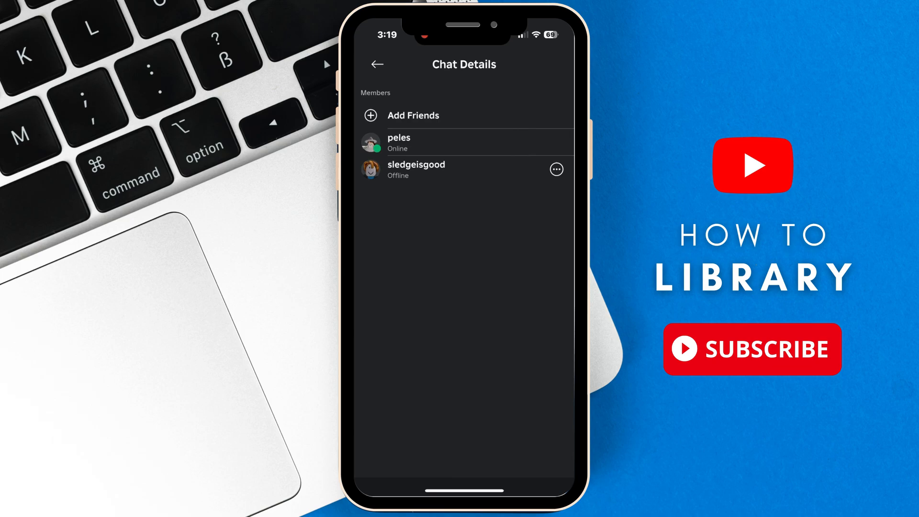
# Step: Open the other member's profile from the member options and unfriend them
pyautogui.click(556, 169)
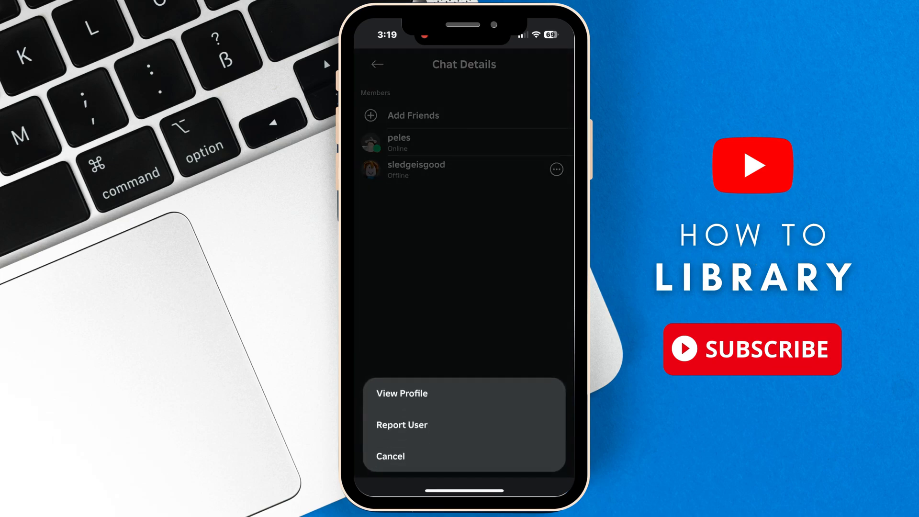
pyautogui.click(401, 394)
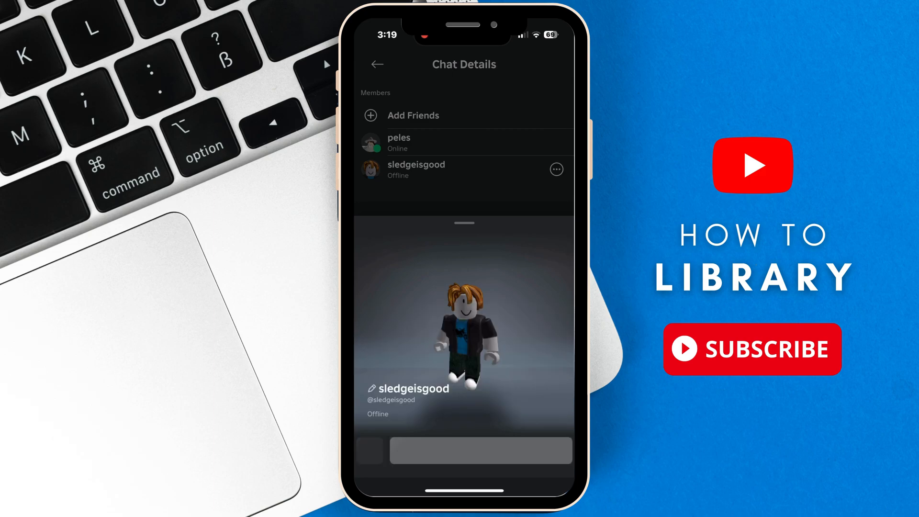
pyautogui.click(377, 64)
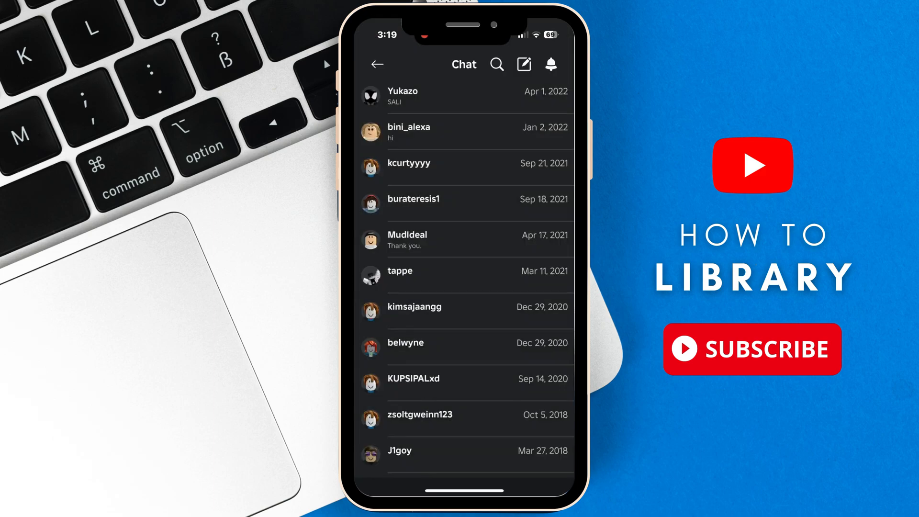